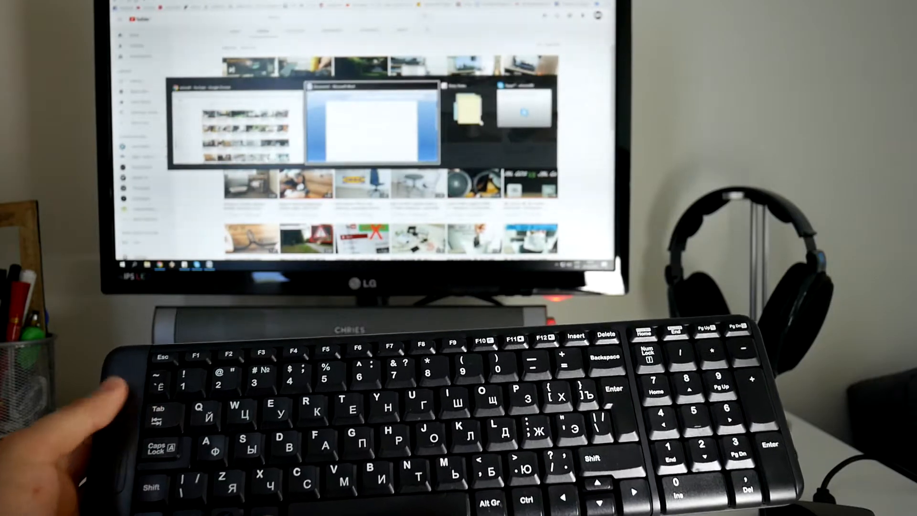
{"action": "type", "text": "h"}
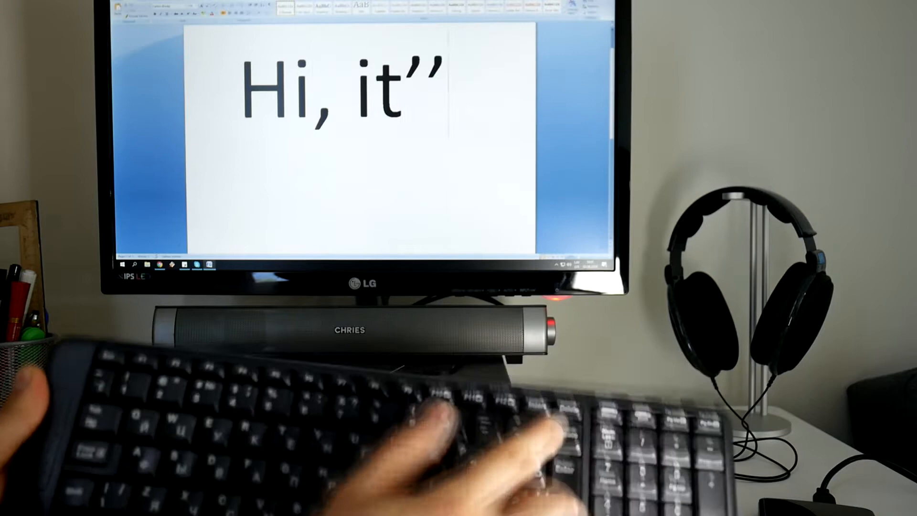
{"action": "type", "text": "'s works"}
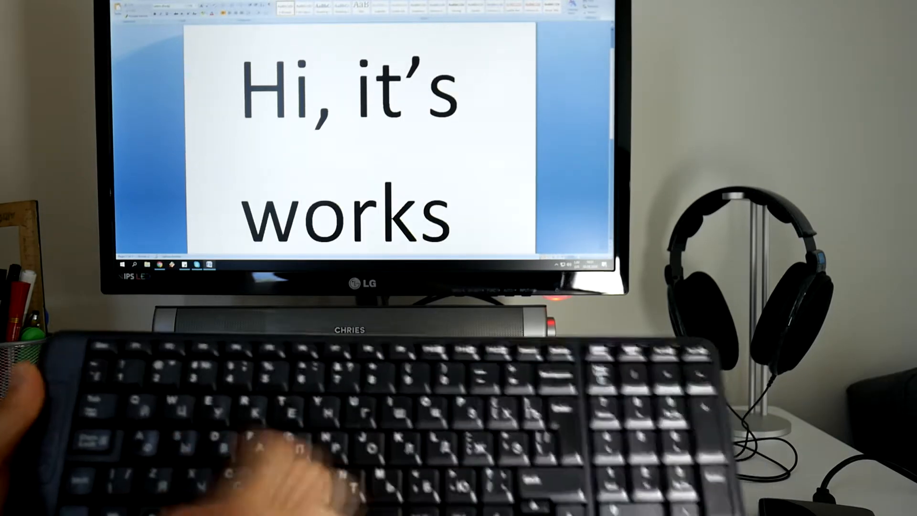